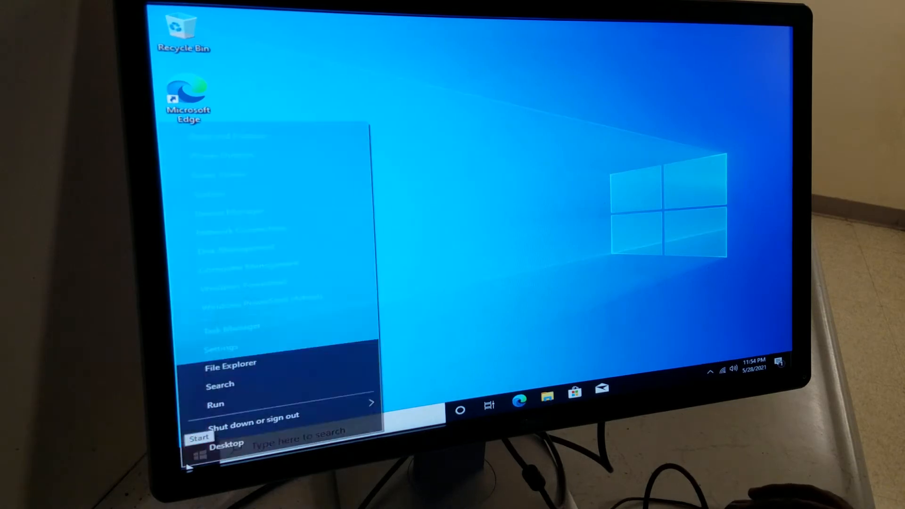
- Launch Device Manager from the Start context menu and select Microsoft Basic Display Adapter
click(515, 328)
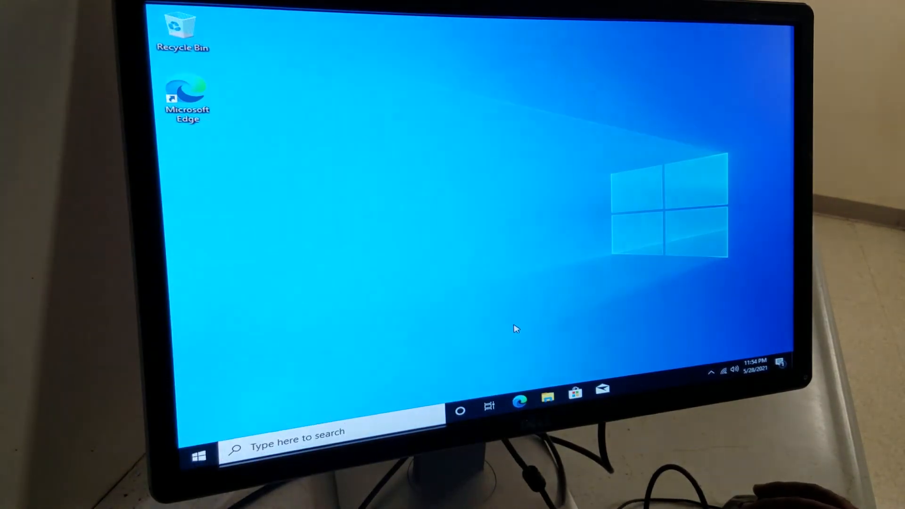
mouse_move(199, 454)
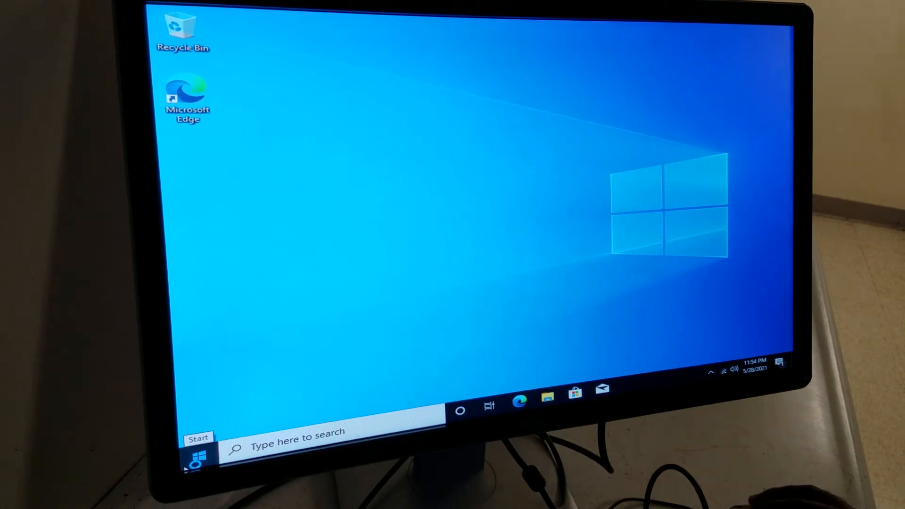
right_click(198, 456)
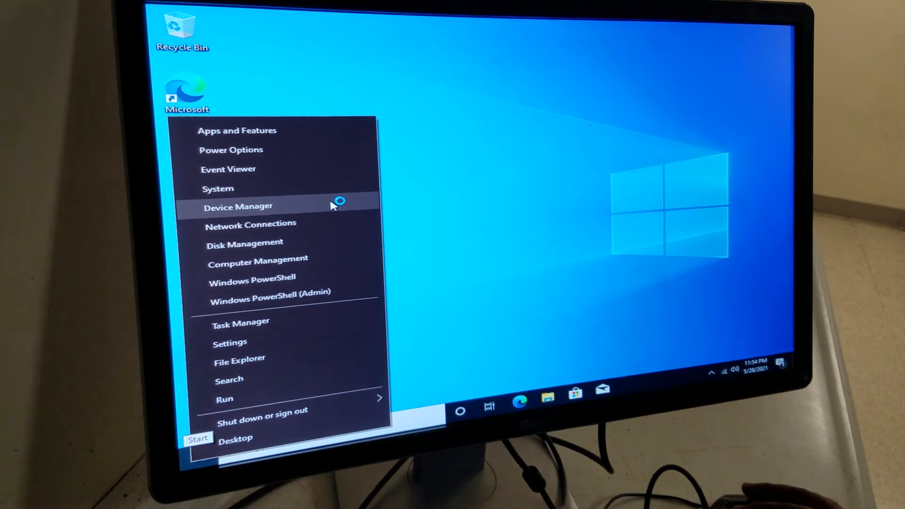
click(237, 207)
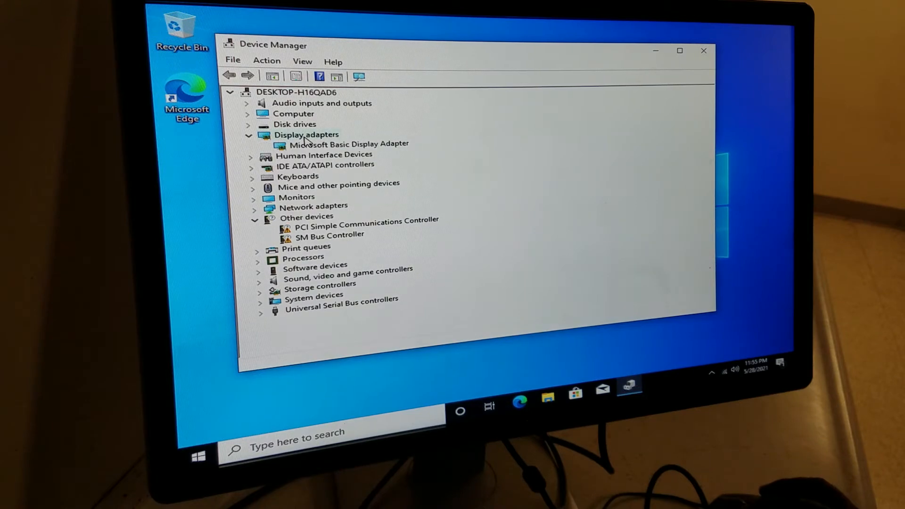
mouse_move(410, 135)
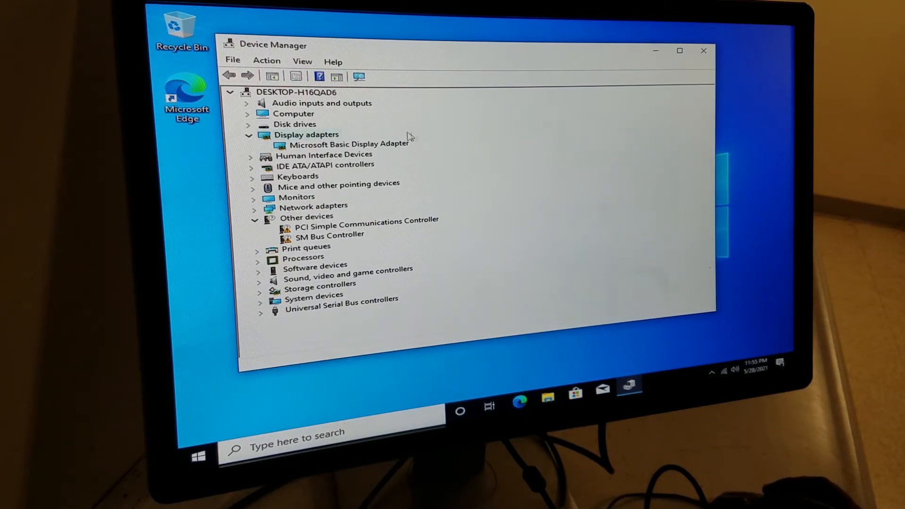
mouse_move(416, 132)
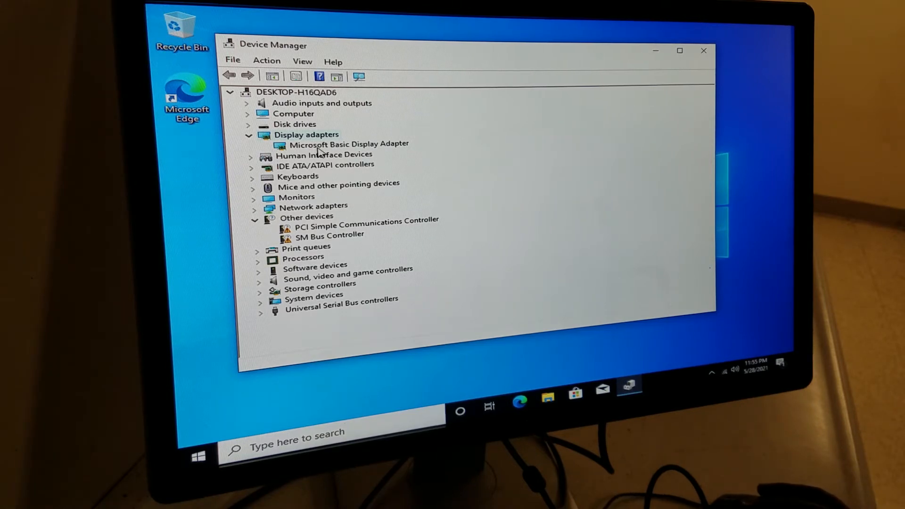
mouse_move(370, 152)
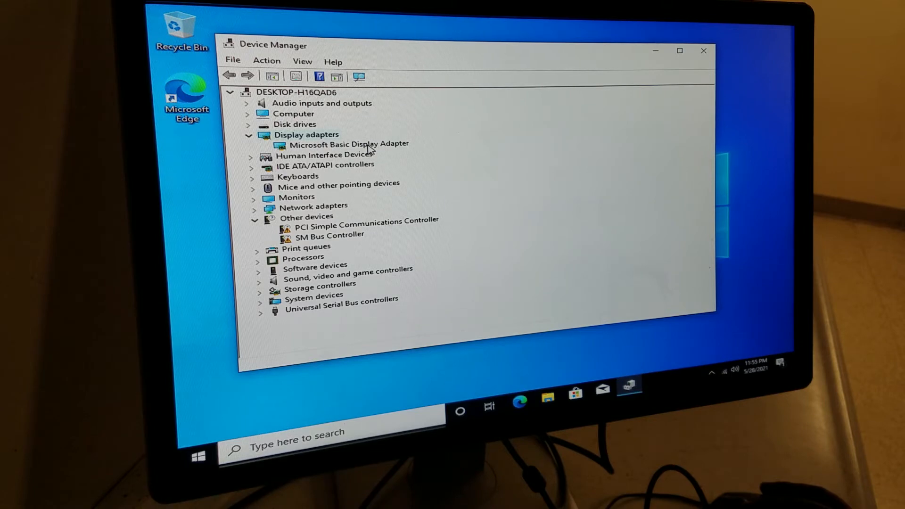
click(349, 144)
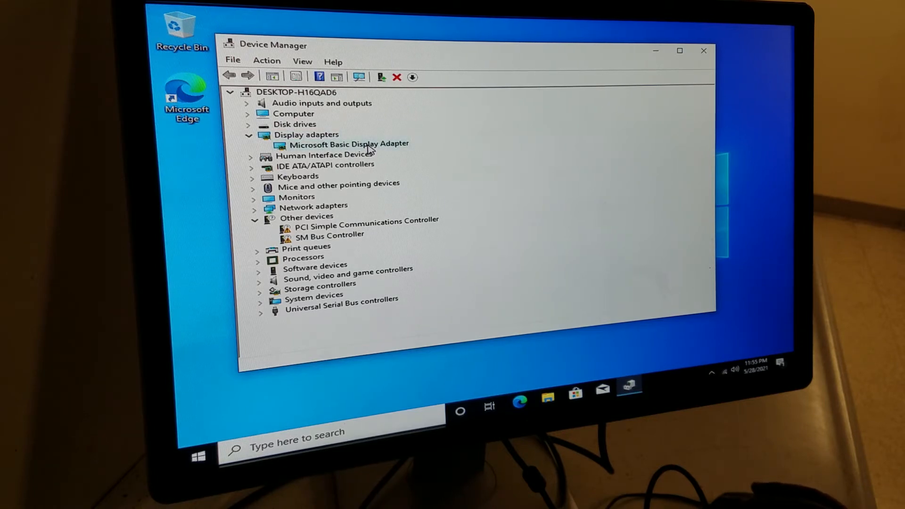
right_click(349, 144)
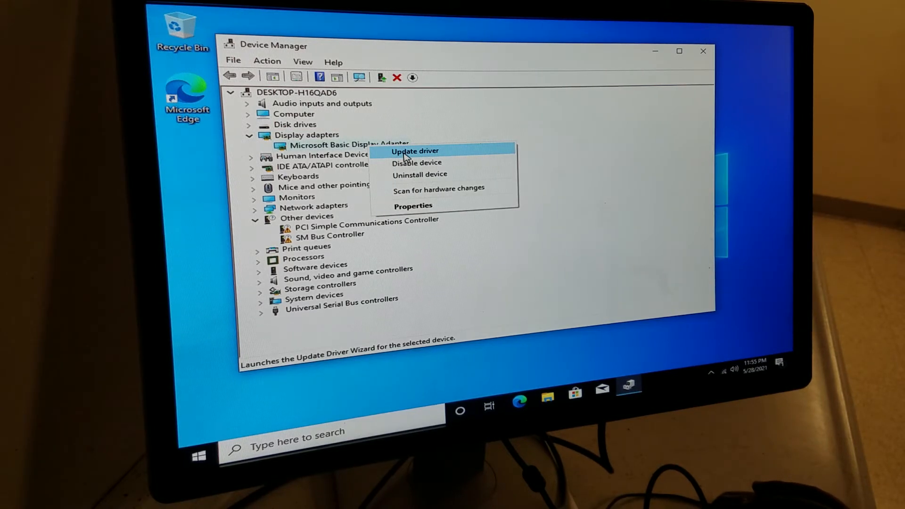
click(414, 150)
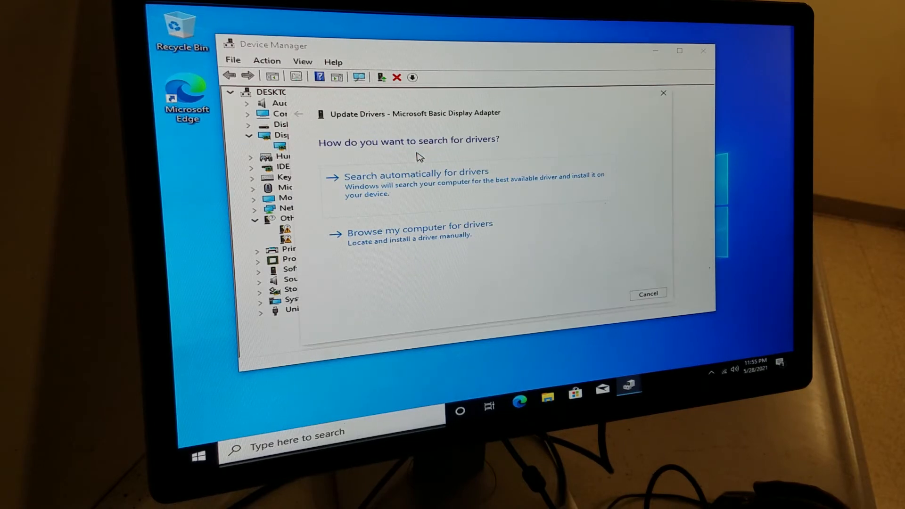
mouse_move(368, 200)
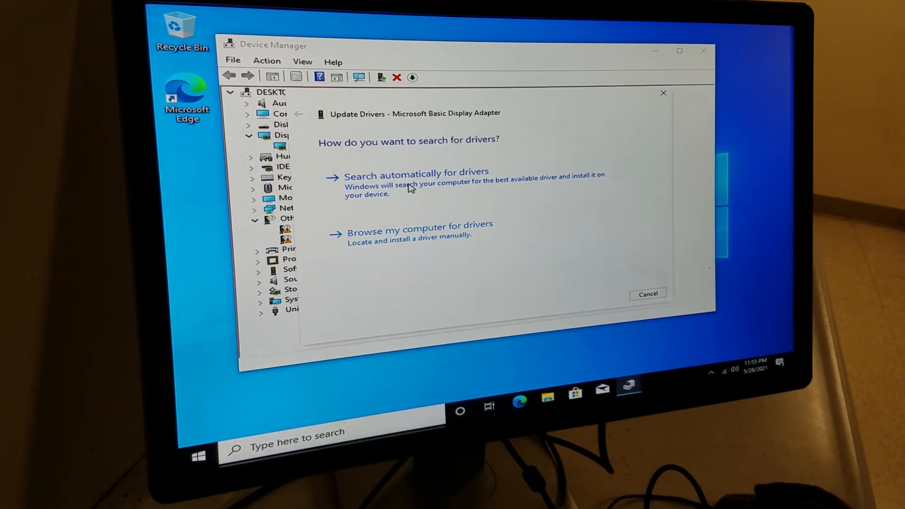
mouse_move(461, 183)
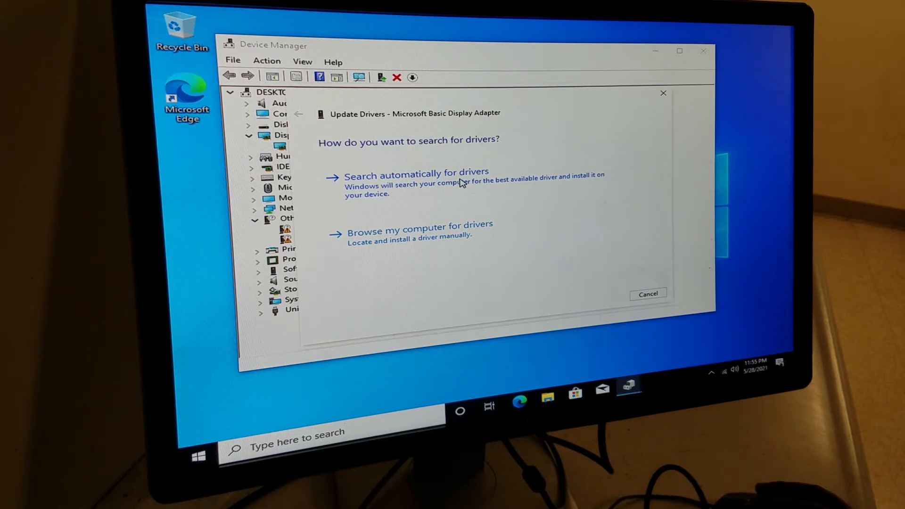
click(416, 172)
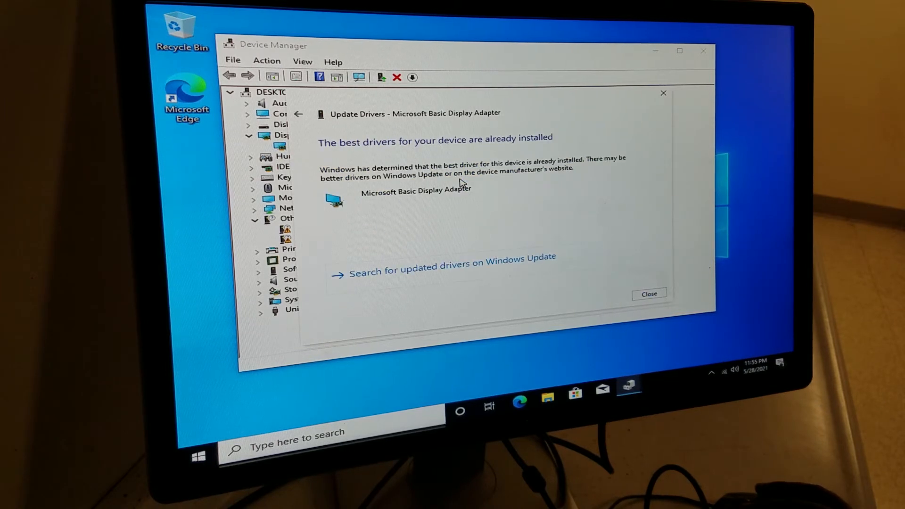
mouse_move(414, 248)
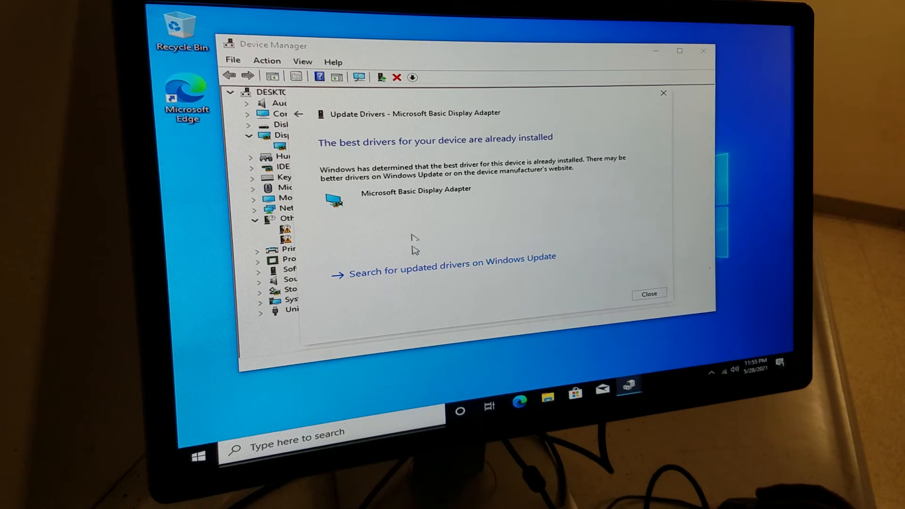
click(648, 294)
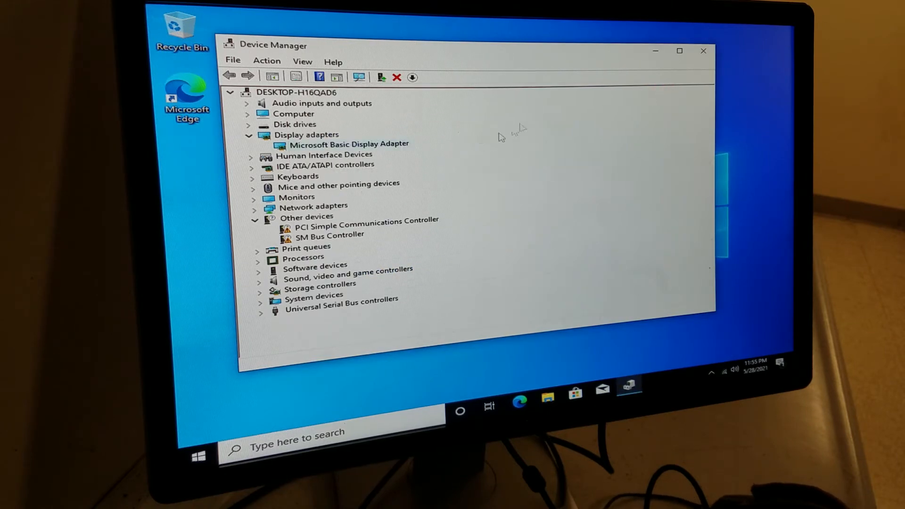
- Restart the PC after checking the display adapter's actions
right_click(349, 143)
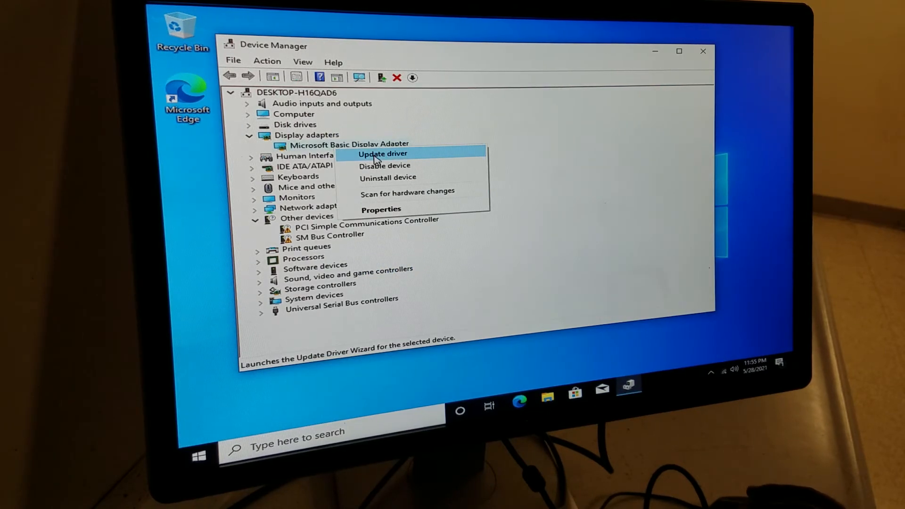
click(383, 153)
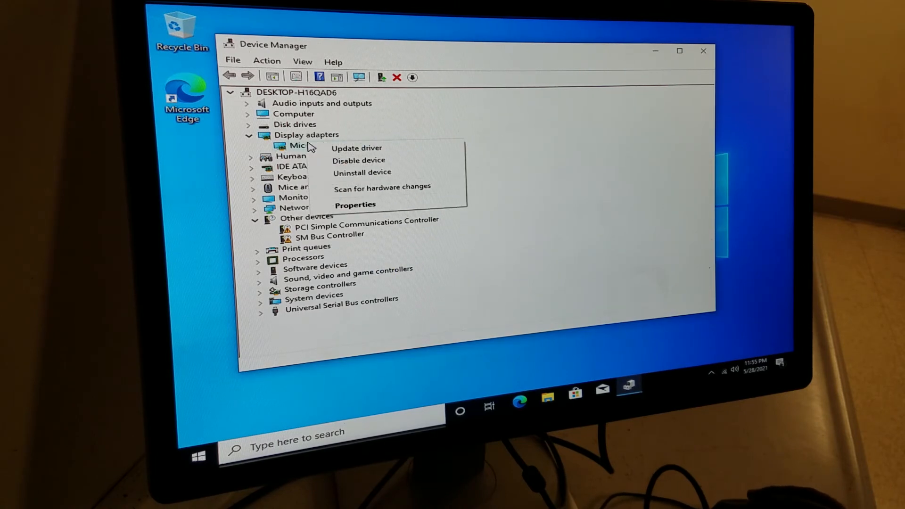
mouse_move(362, 173)
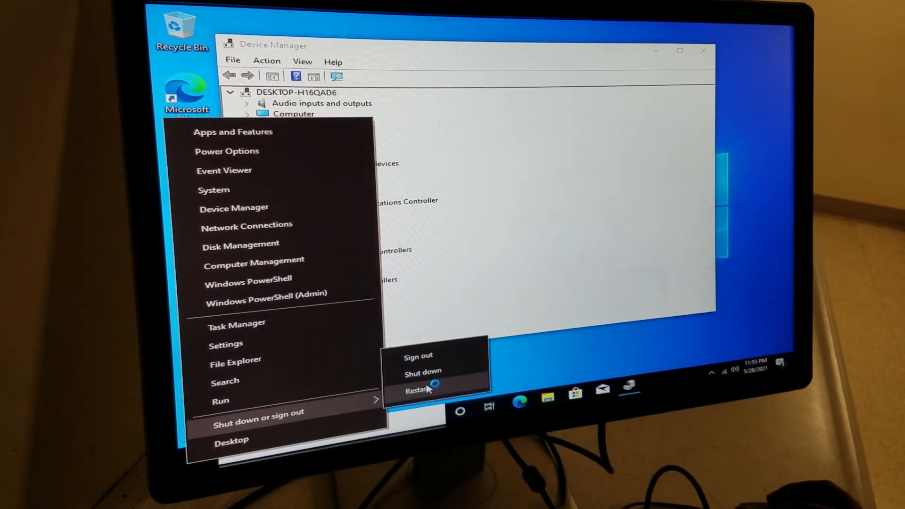
click(416, 390)
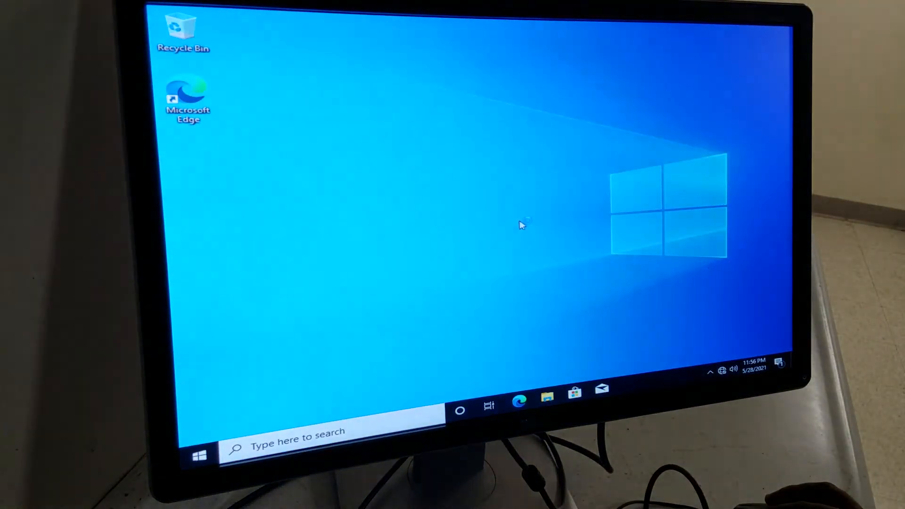
mouse_move(513, 231)
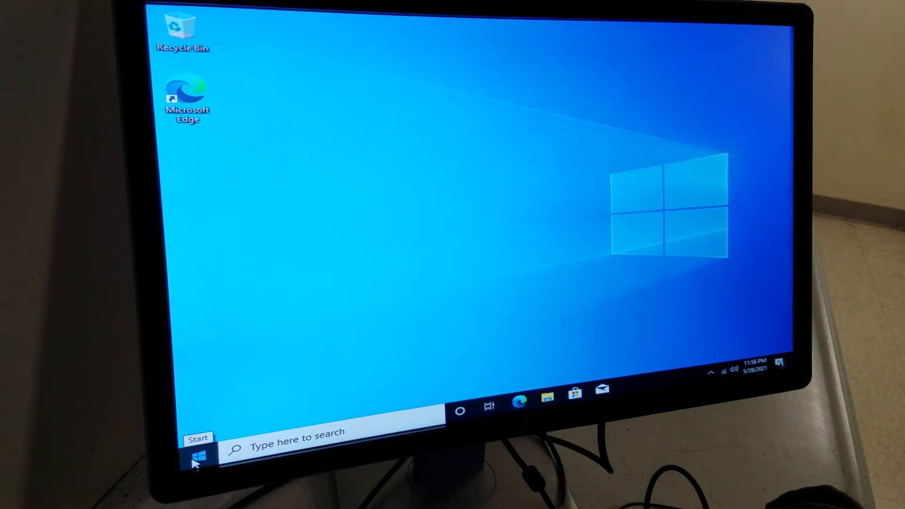
- Reopen Device Manager and auto-search drivers for Microsoft Basic Display Adapter, twice finding the best already installed
right_click(199, 458)
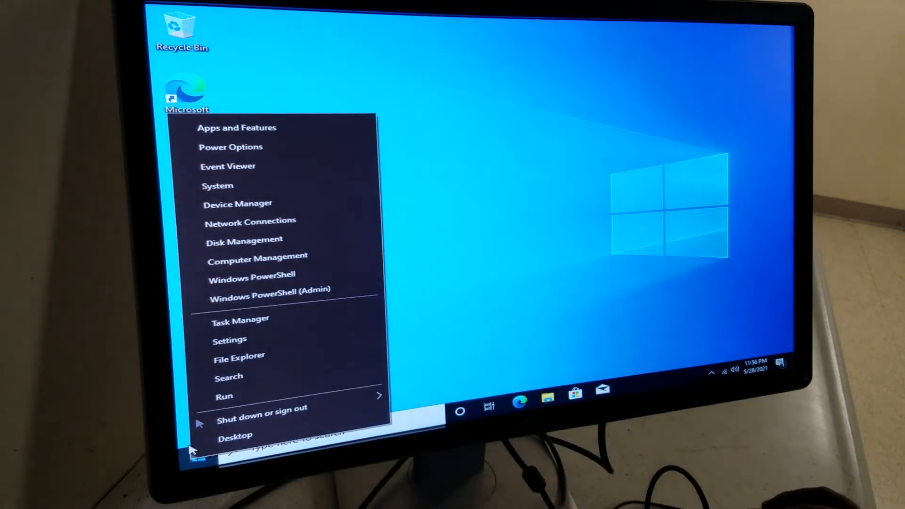
click(237, 203)
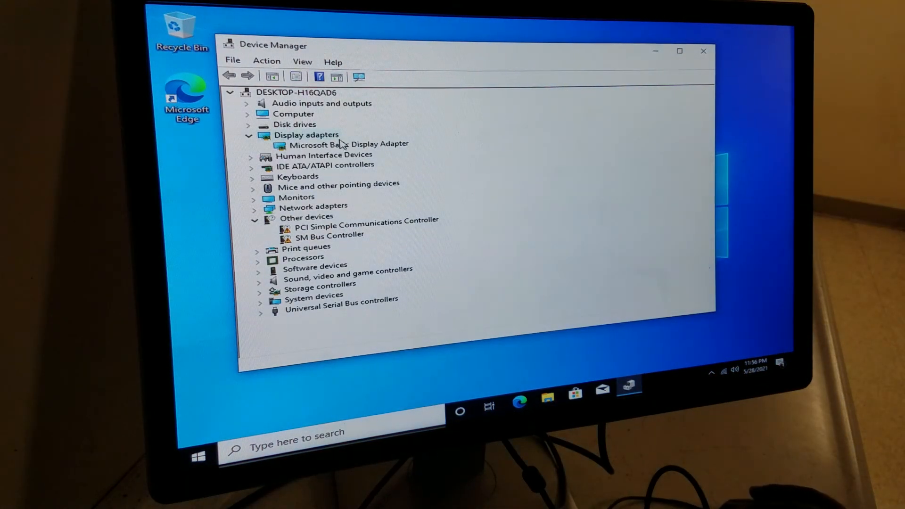
right_click(347, 143)
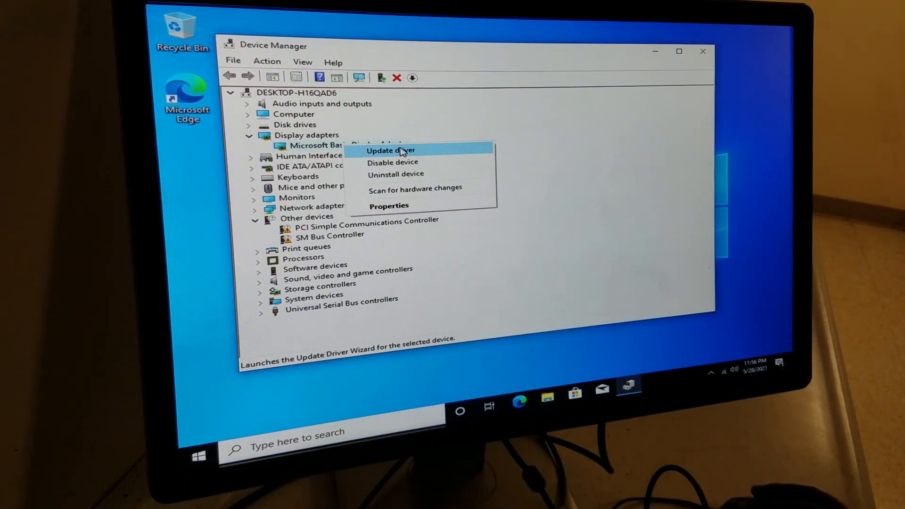
click(390, 150)
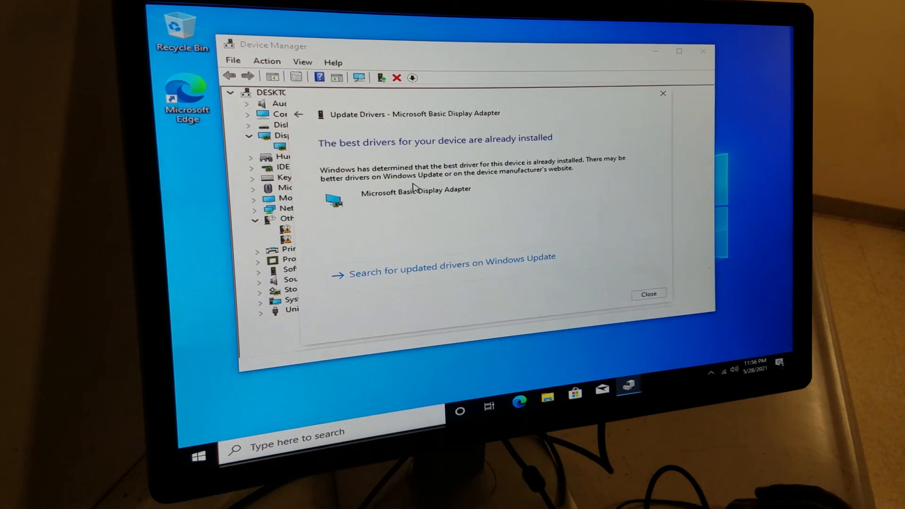
click(647, 293)
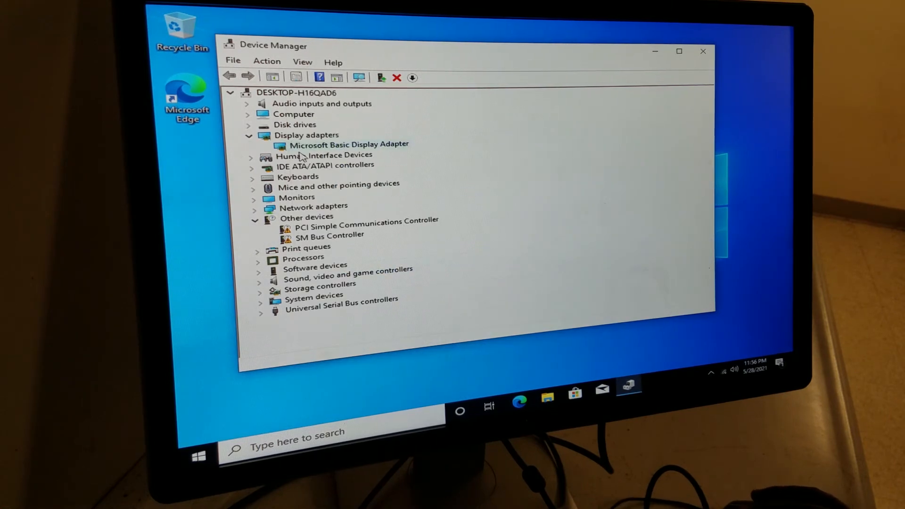
right_click(349, 144)
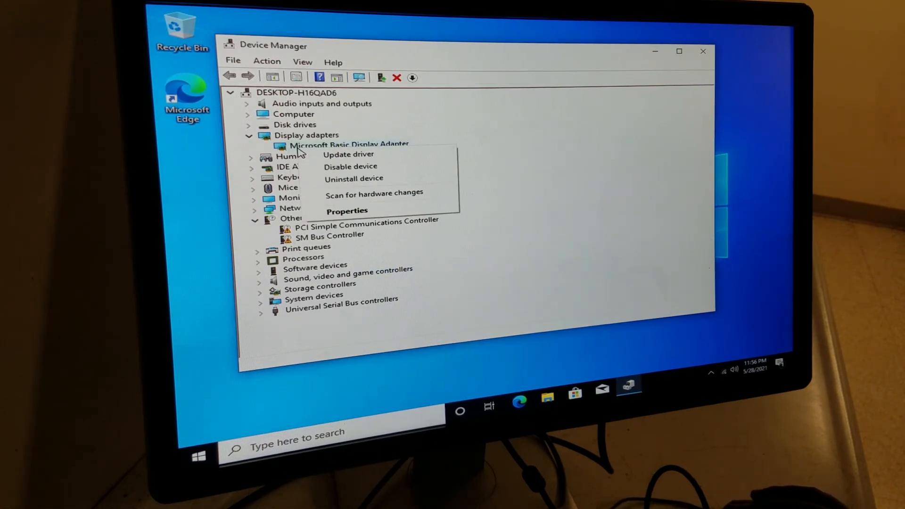
click(348, 154)
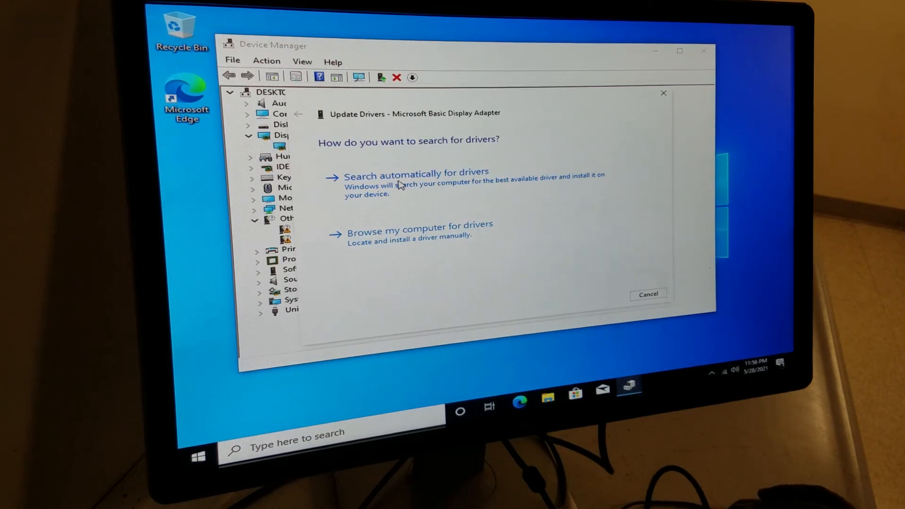
click(415, 174)
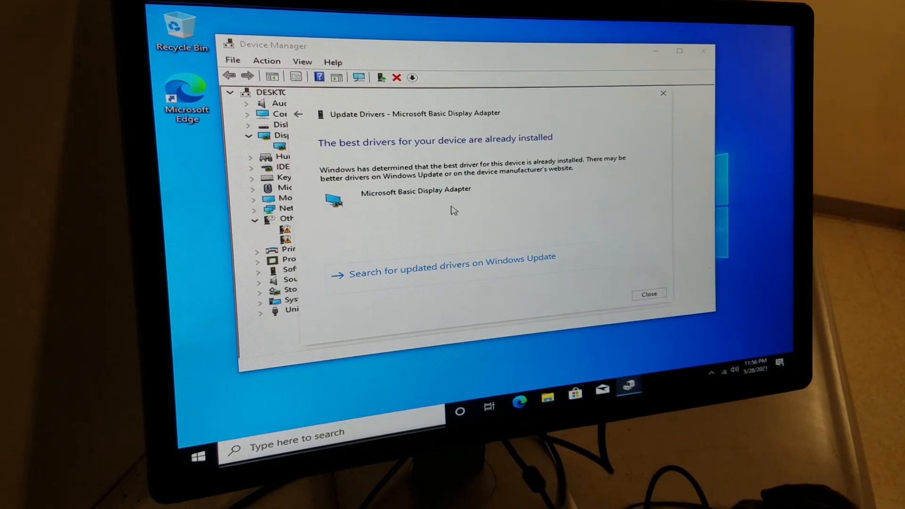
mouse_move(432, 177)
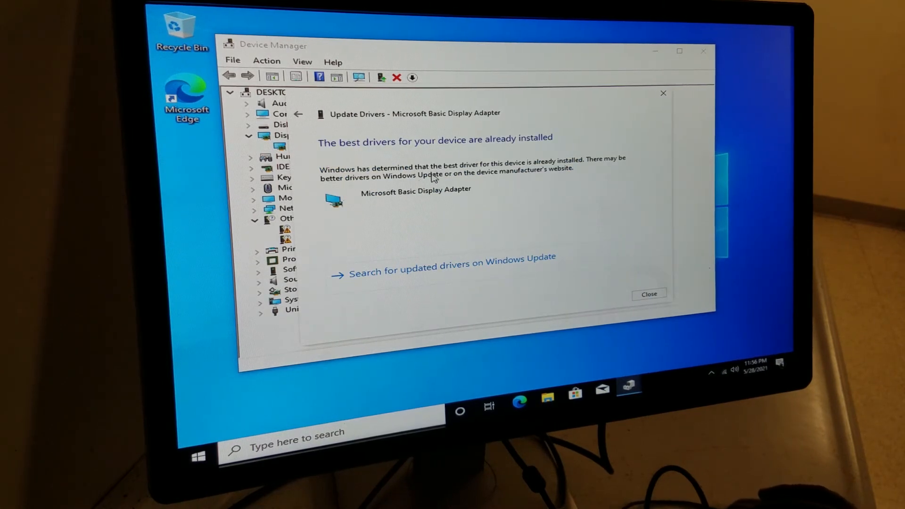
mouse_move(498, 185)
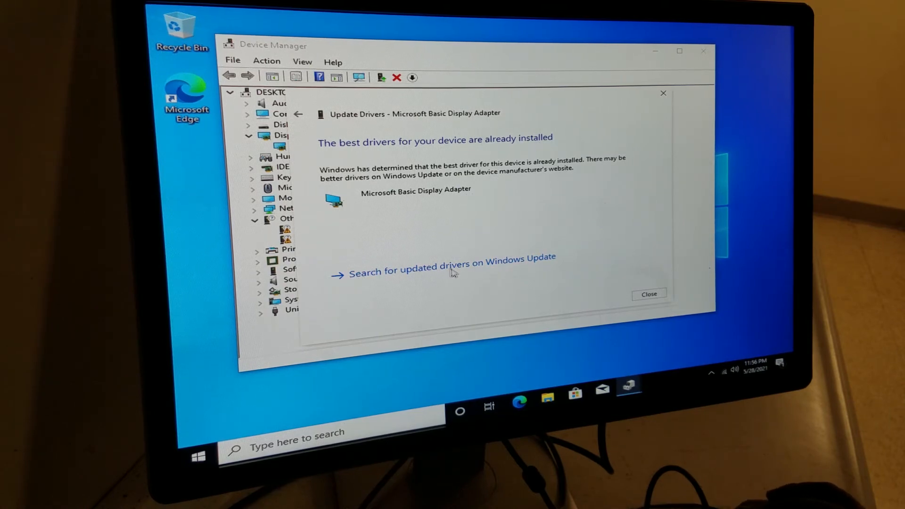
mouse_move(532, 266)
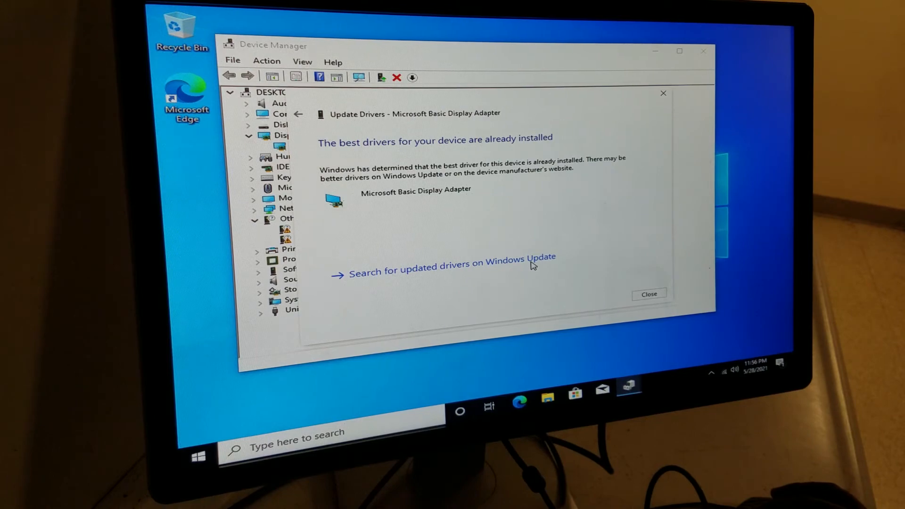
- Search for updated drivers on Windows Update from the Update Drivers dialog
click(647, 294)
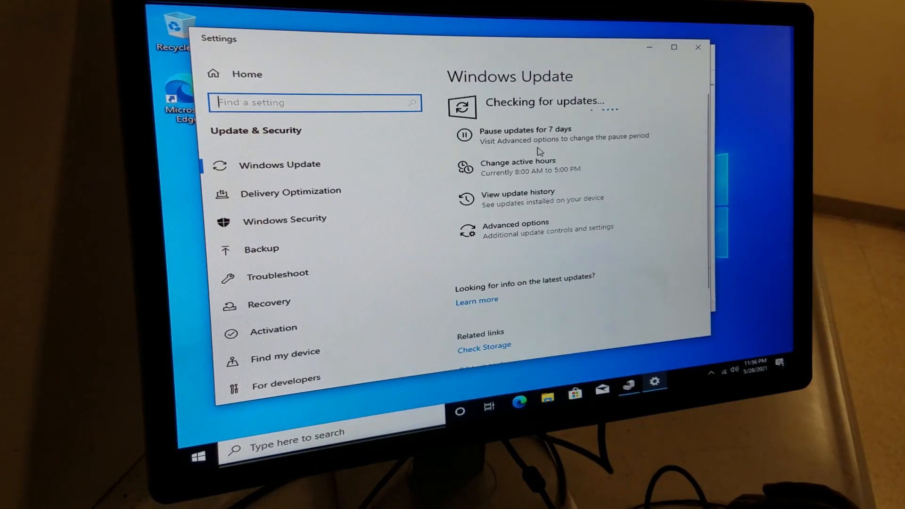
mouse_move(571, 149)
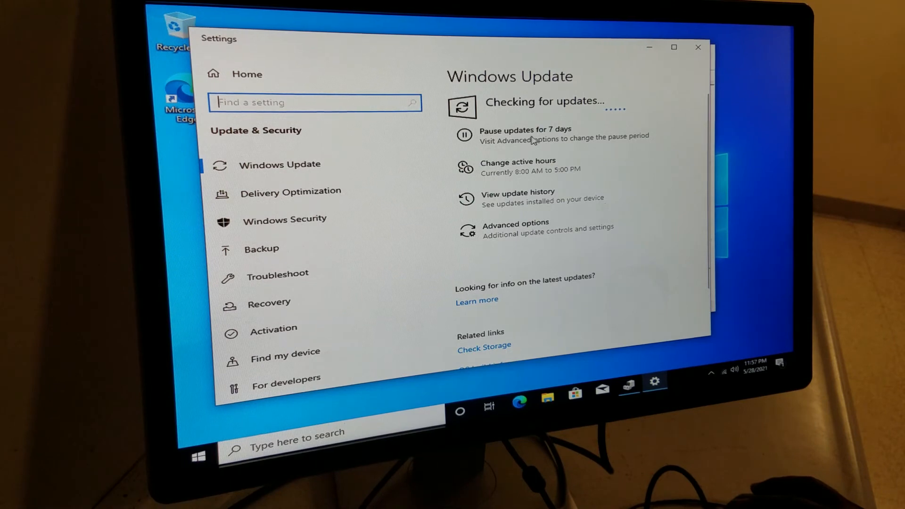
mouse_move(521, 181)
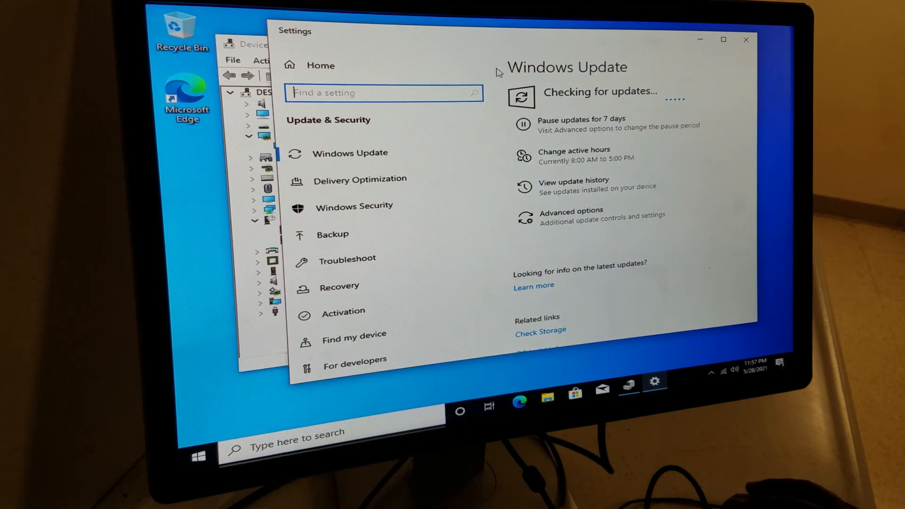
mouse_move(580, 47)
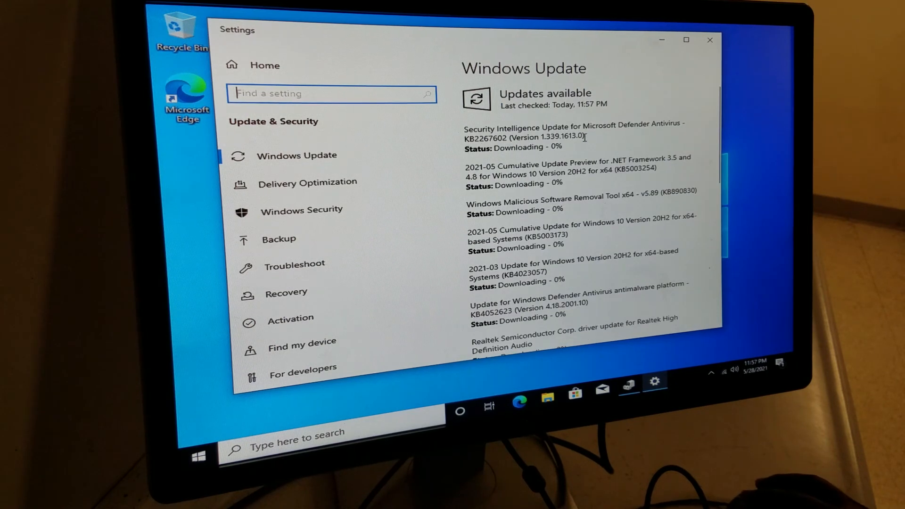
scroll(down, 3)
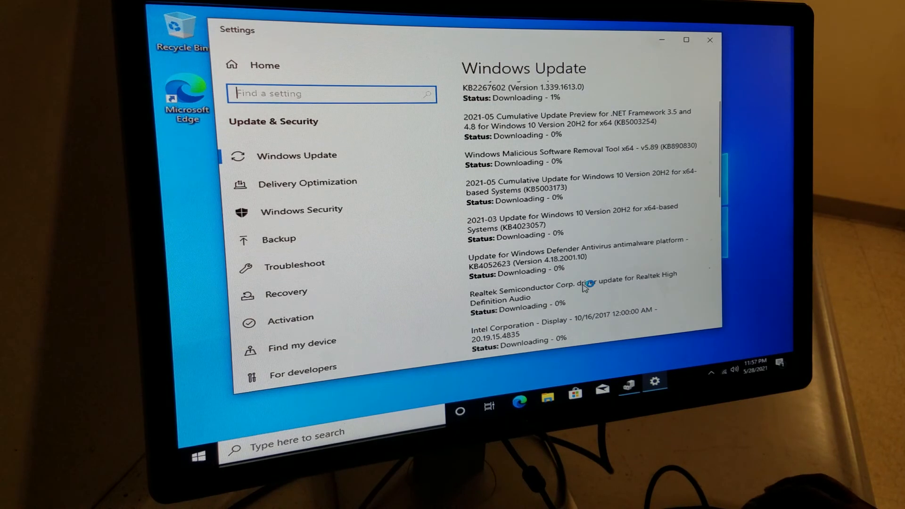
scroll(down, 3)
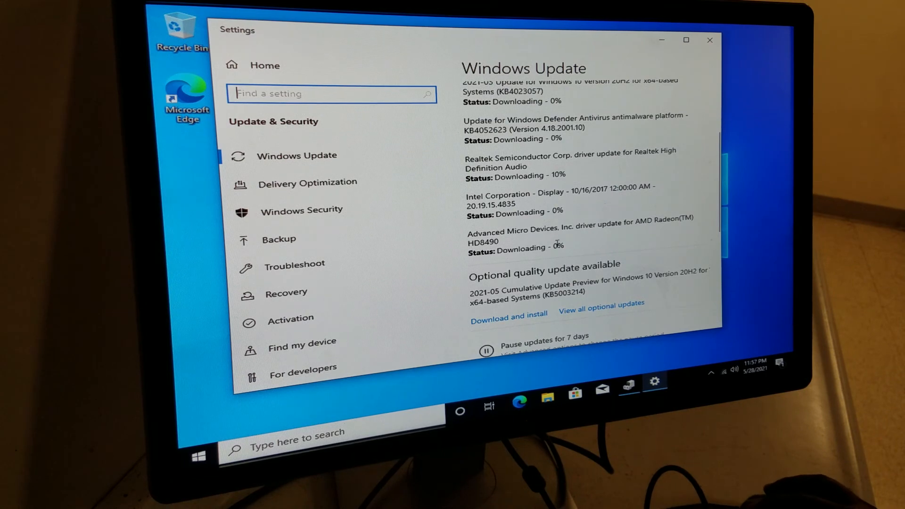
mouse_move(566, 236)
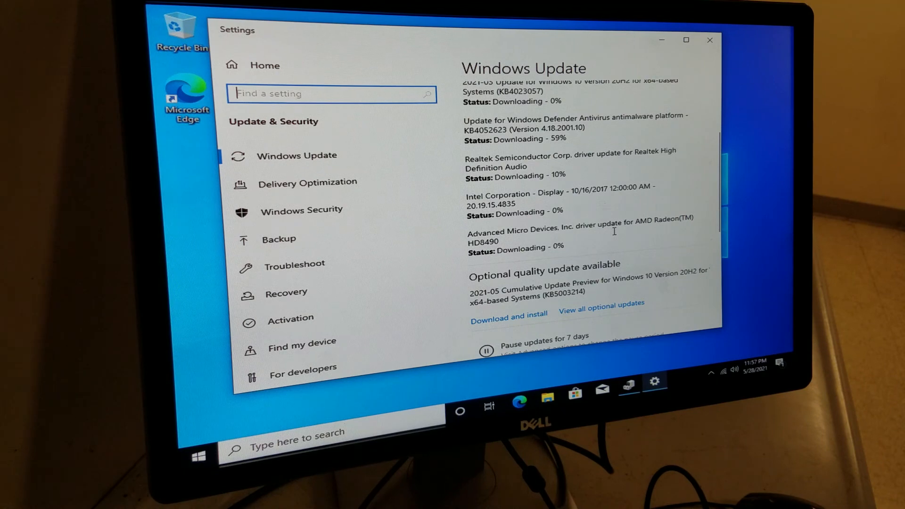
mouse_move(615, 235)
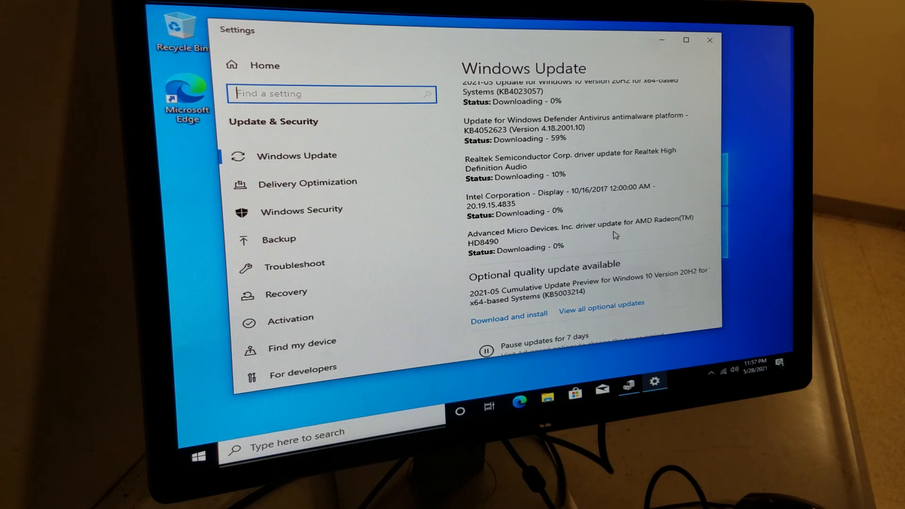